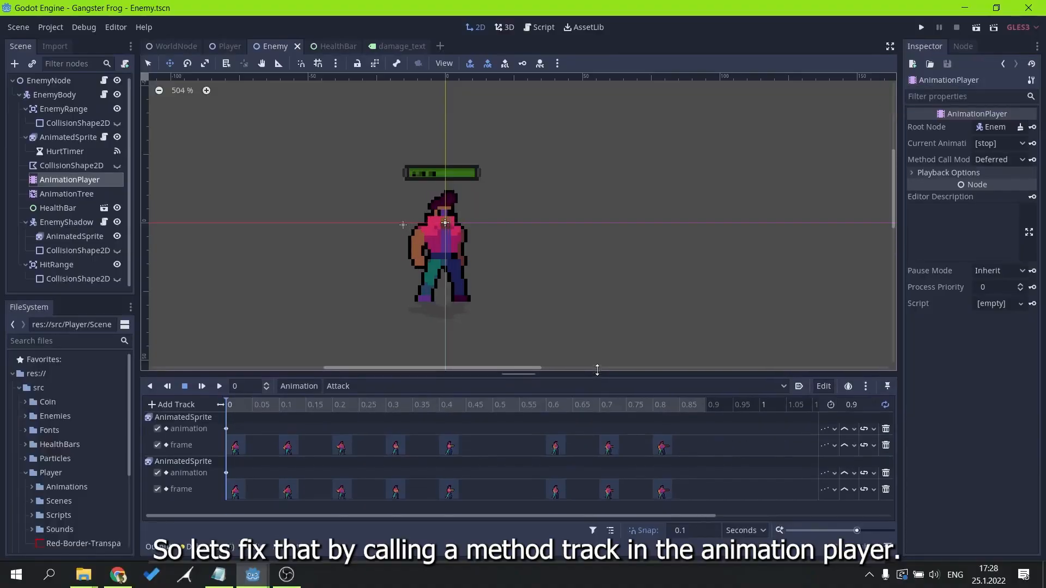
# Step: Add a Call Method track on EnemyBody and key it at 0.4s to call damage()
pyautogui.click(176, 404)
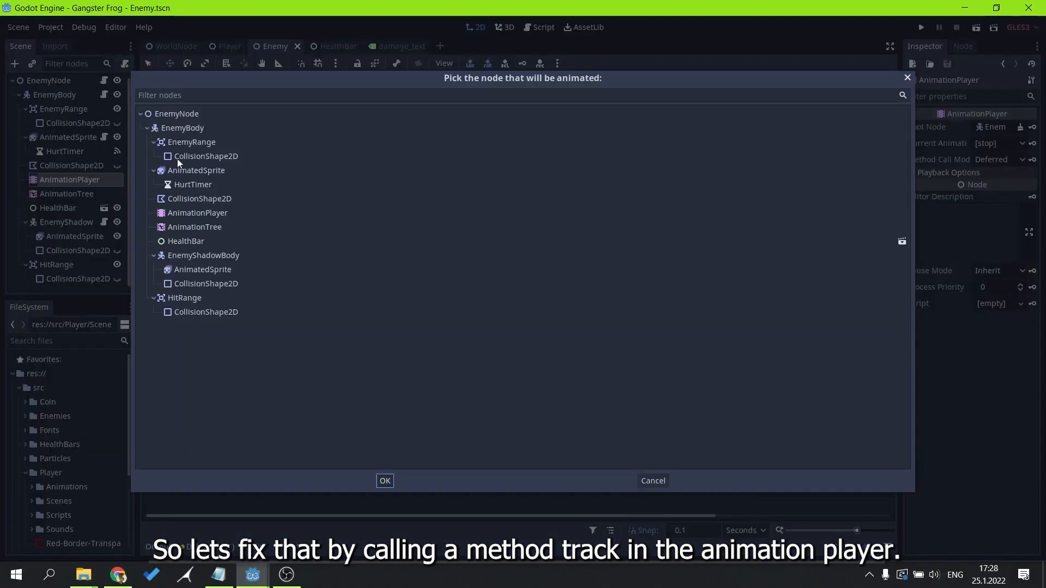
pyautogui.click(385, 480)
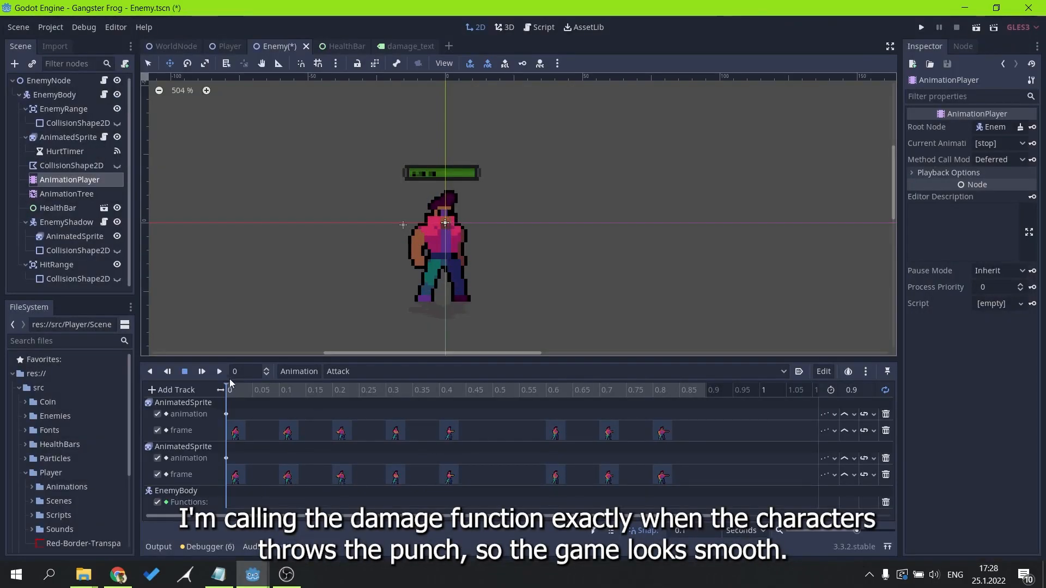
pyautogui.click(447, 431)
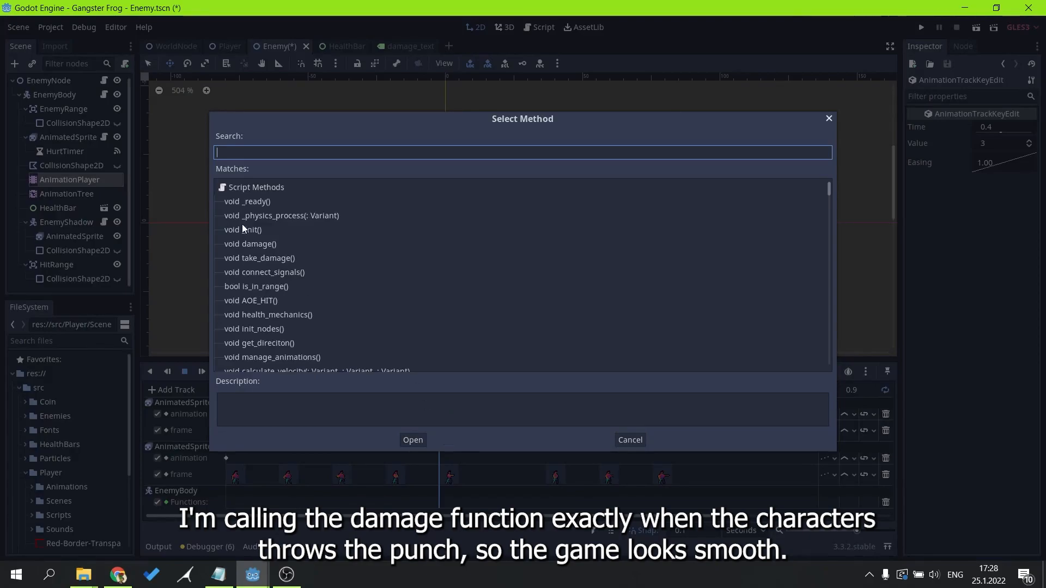
pyautogui.scroll(-3)
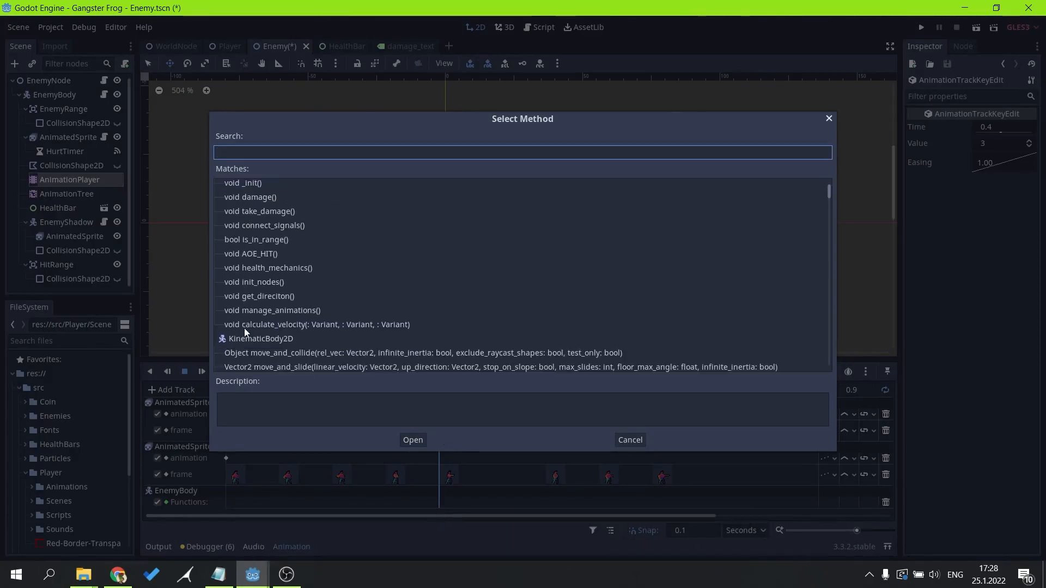
pyautogui.click(412, 439)
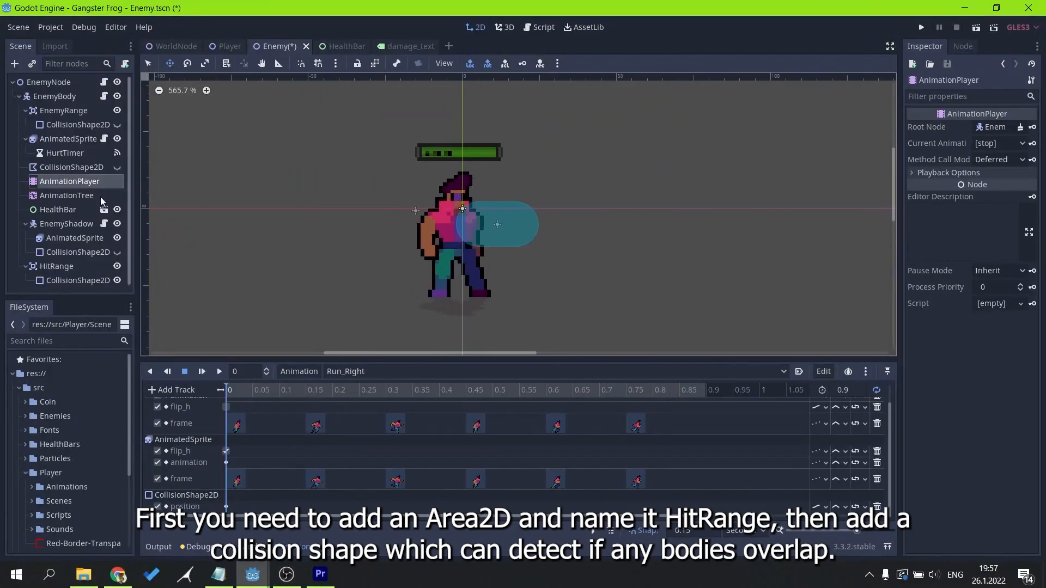
# Step: Key HitRange's CollisionShape2D position x at 10 in Run_Right and -10 in Run_Left
pyautogui.click(57, 266)
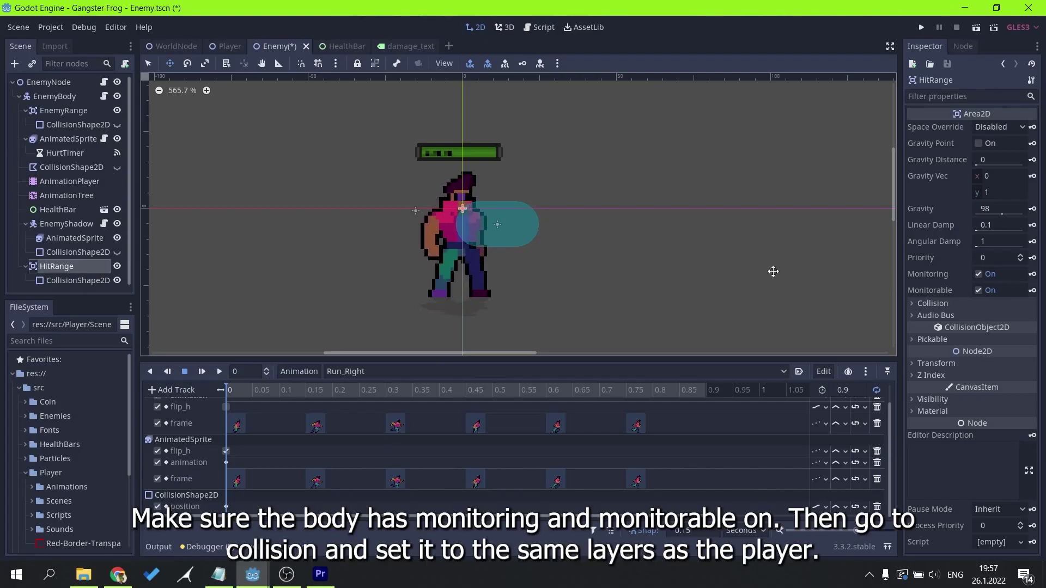
pyautogui.moveTo(77, 280)
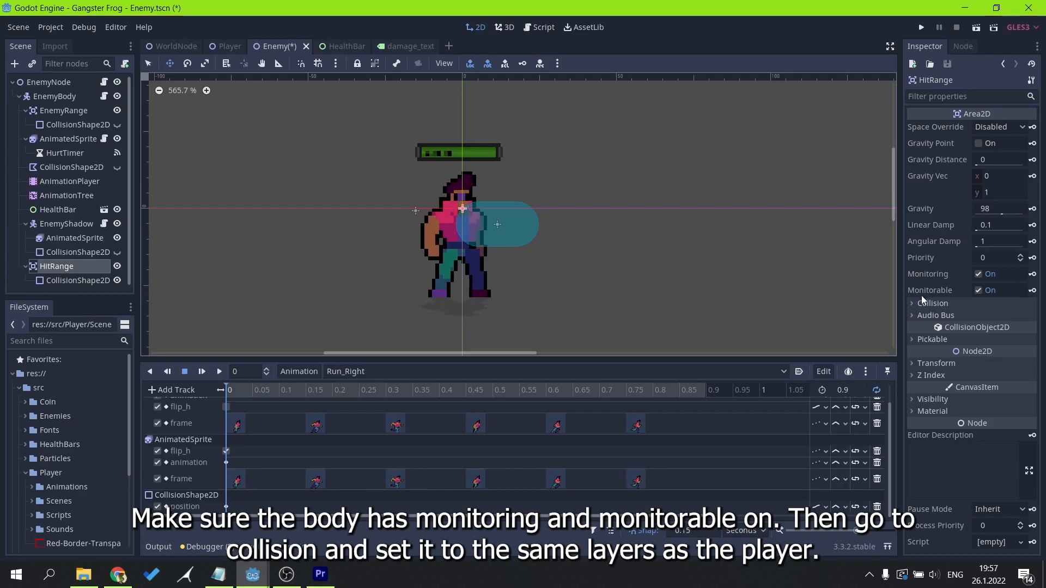
pyautogui.click(70, 182)
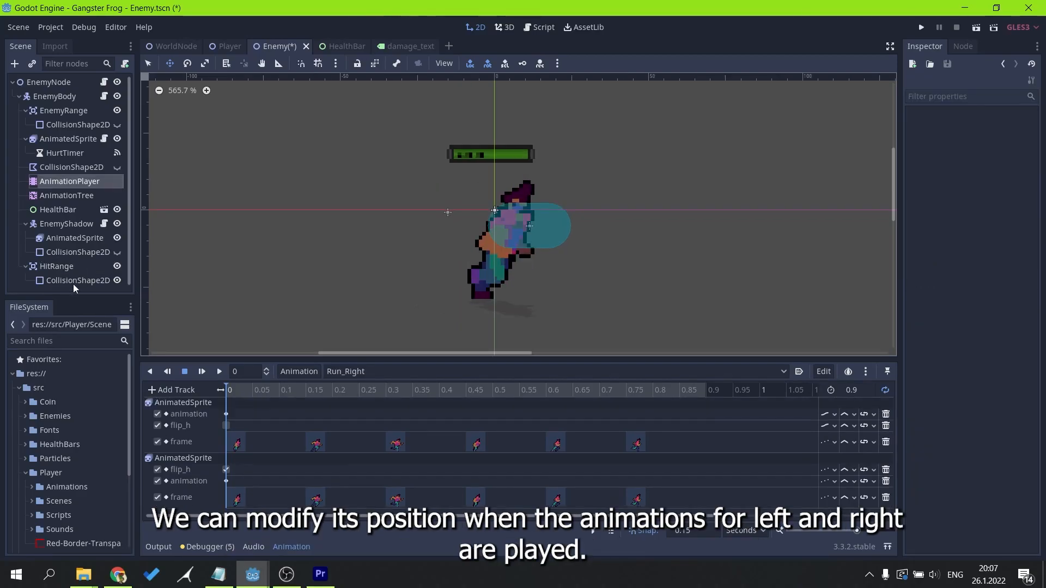
pyautogui.click(78, 280)
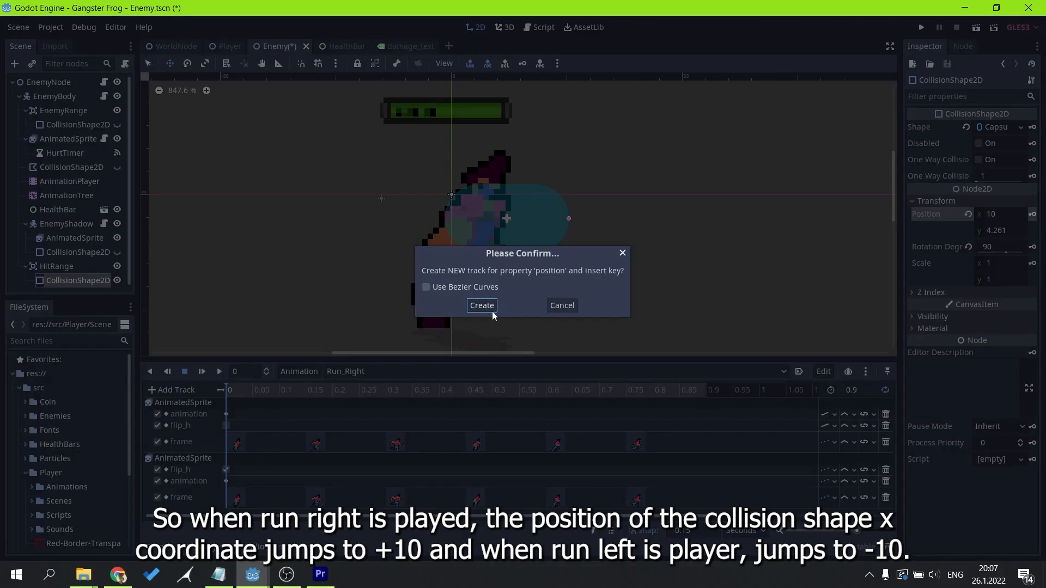
pyautogui.click(481, 305)
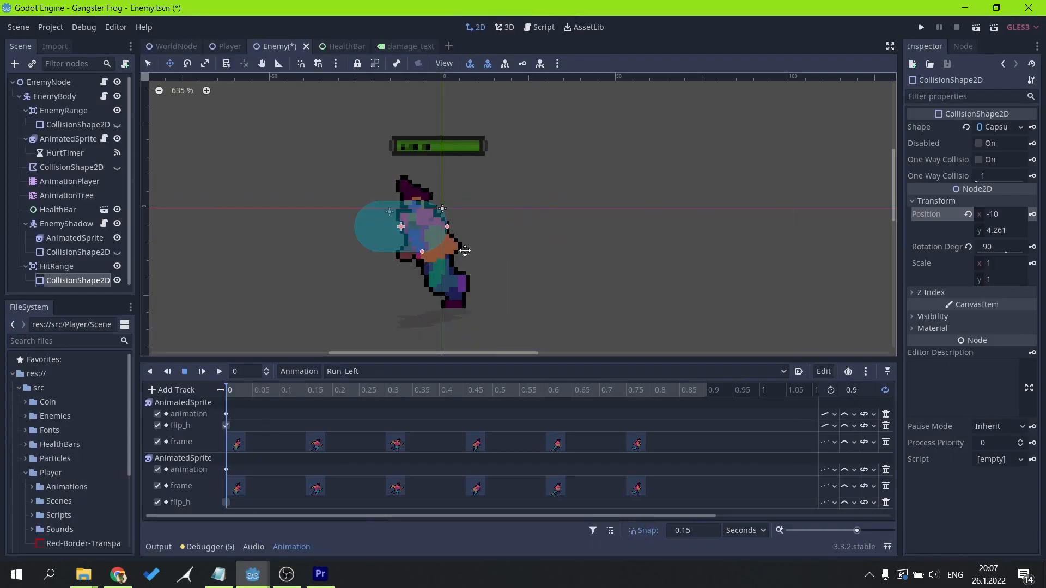
pyautogui.click(543, 26)
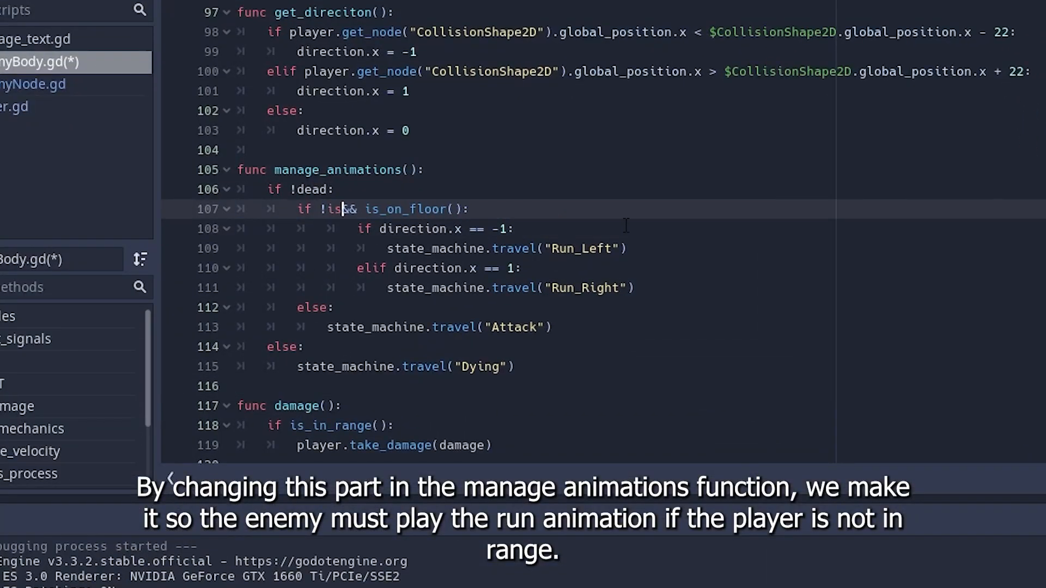
# Step: Rewrite the line-107 run condition as `if !is_in_range() && is_on_floor():`
pyautogui.write('is_in_r')
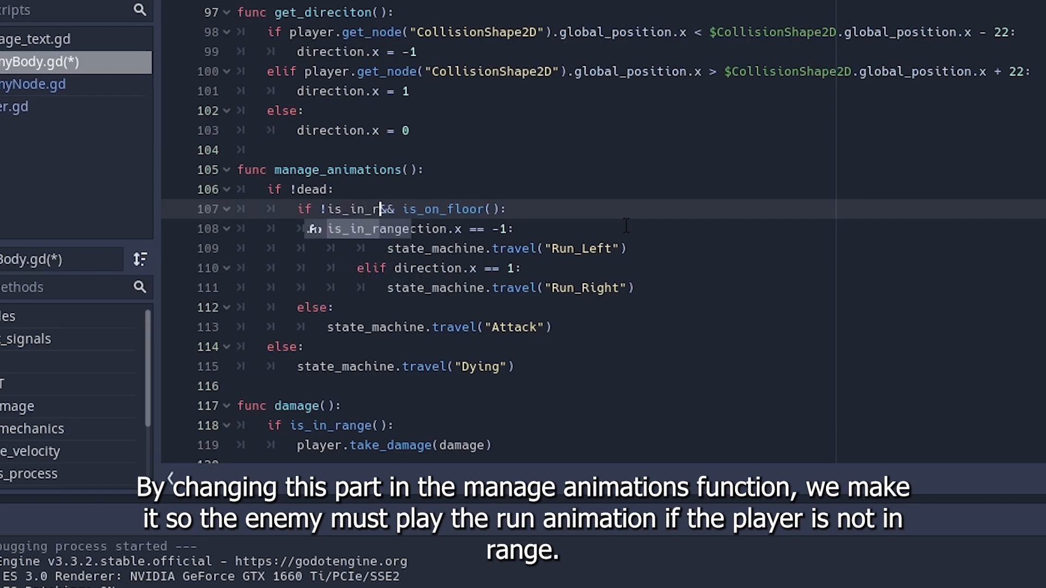
pyautogui.scroll(3)
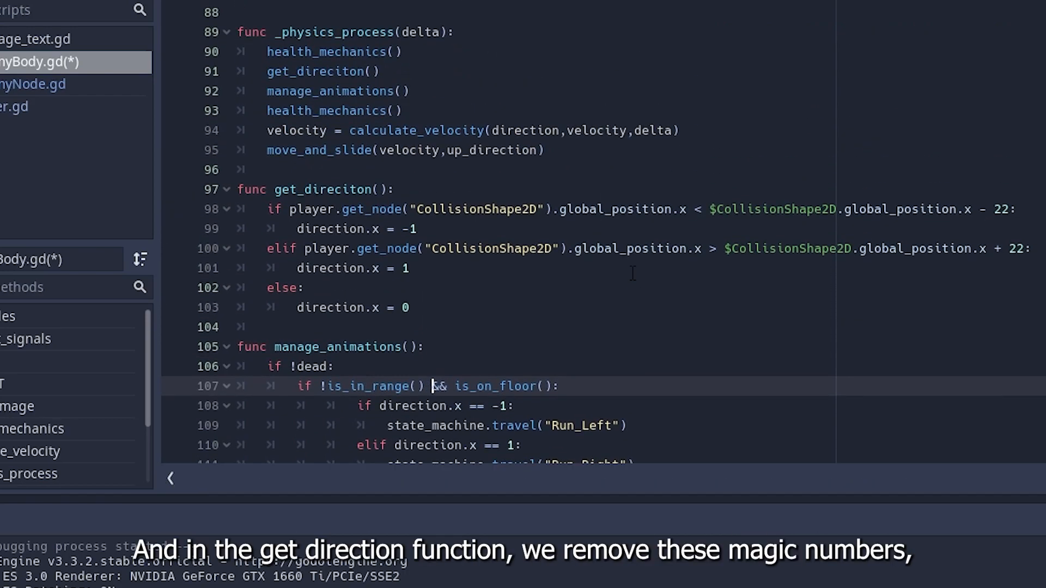